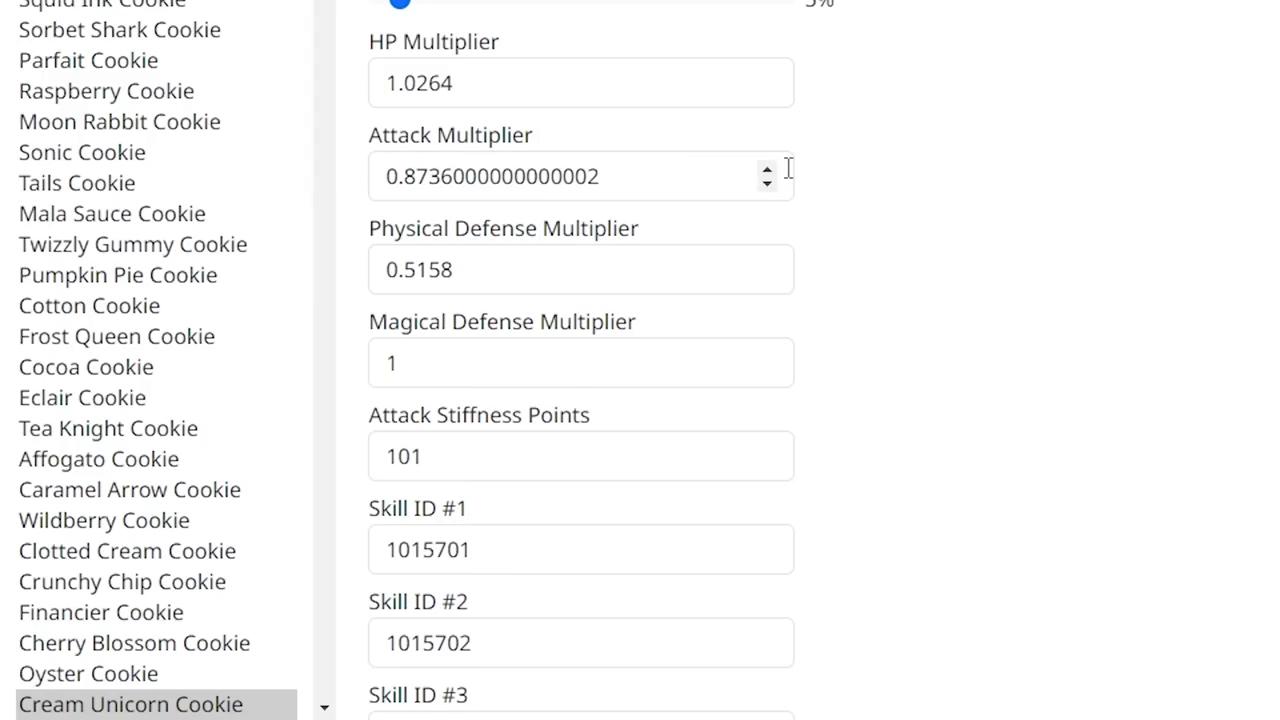
Step: Raise Cream Unicorn Cookie's Attack Multiplier to 3.8
{"action": "type", "text": "3.8"}
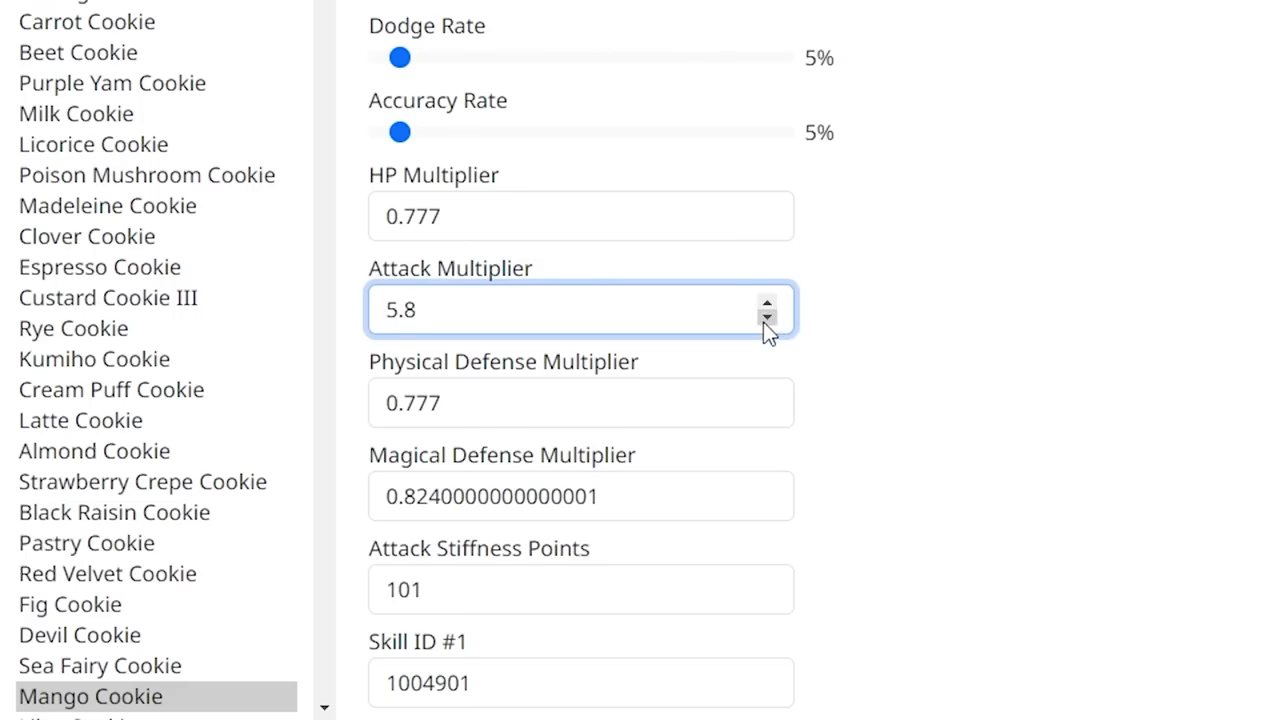
Step: Scroll down Mango Cookie's stats after its Attack Multiplier reads 5.8
{"action": "scroll", "scroll_direction": "down", "scroll_amount": 3}
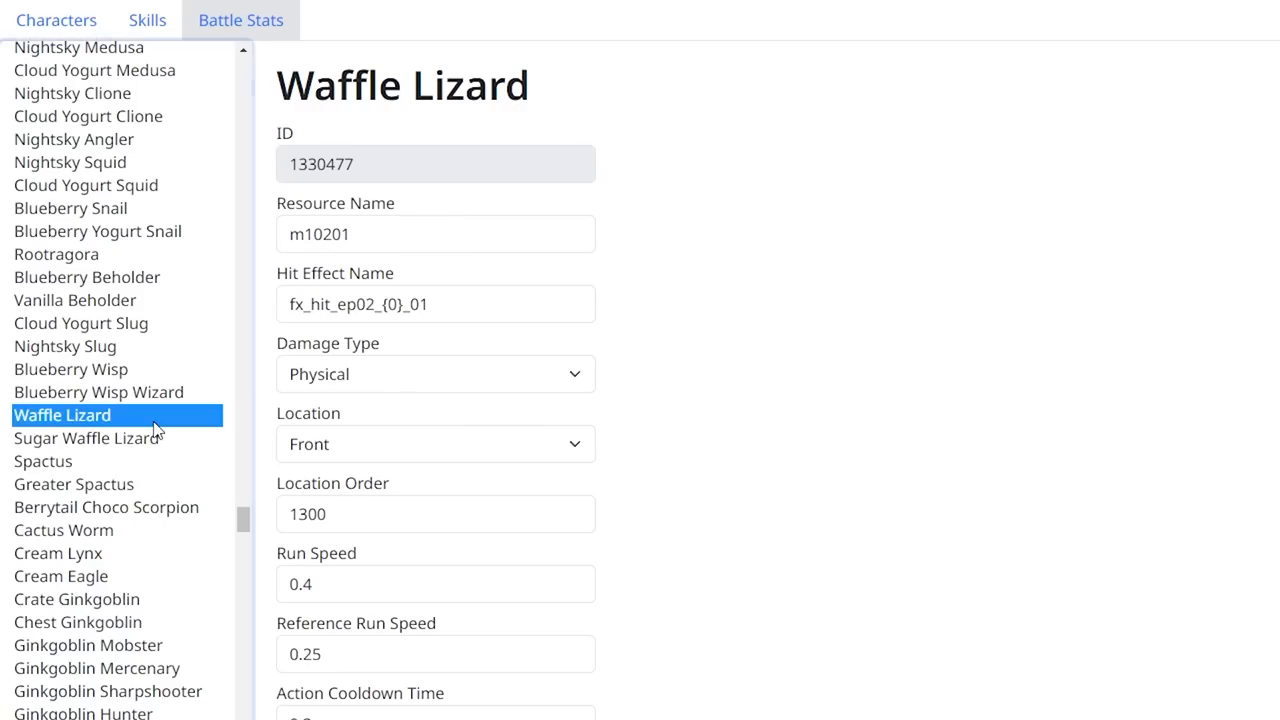
Step: Show Waffle Lizard's battle stats from the Battle Stats list
{"action": "double_click", "coordinate": [320, 164]}
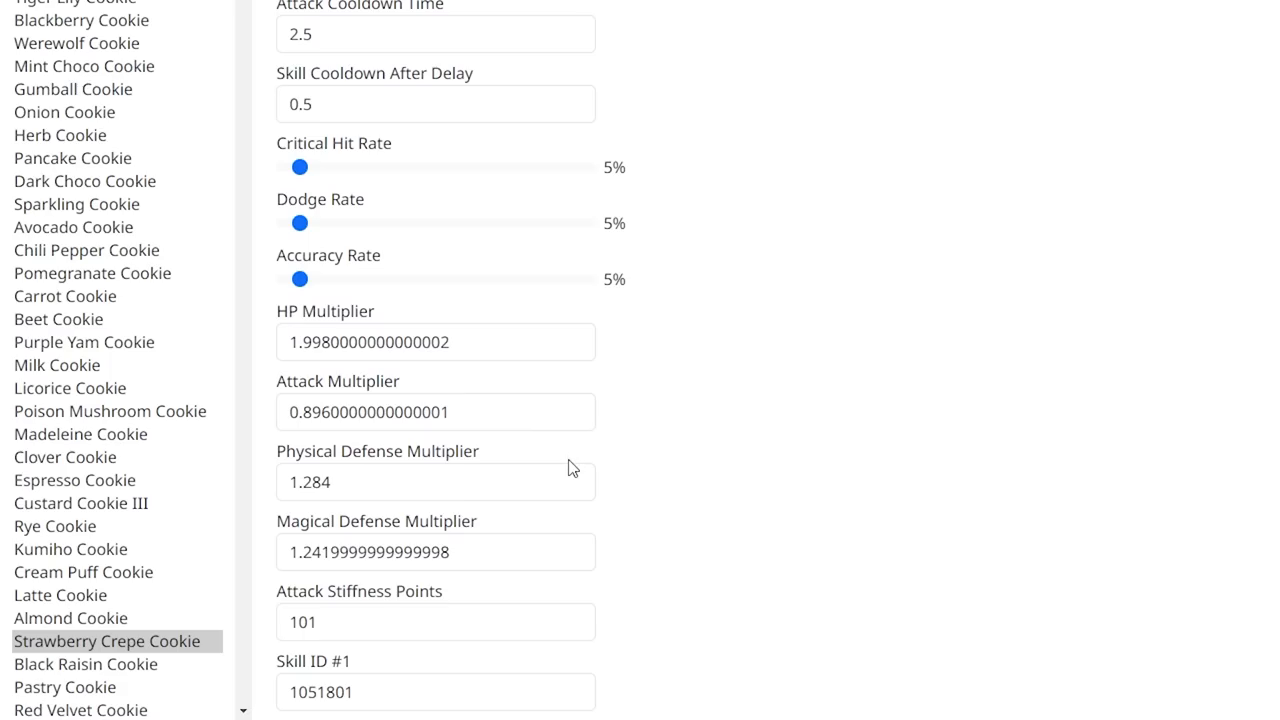
Step: Give Strawberry Crepe Cookie a 9.2 Physical Defense Multiplier and adjust its Attack Multiplier
{"action": "type", "text": "9.2"}
{"action": "type", "text": "15.8"}
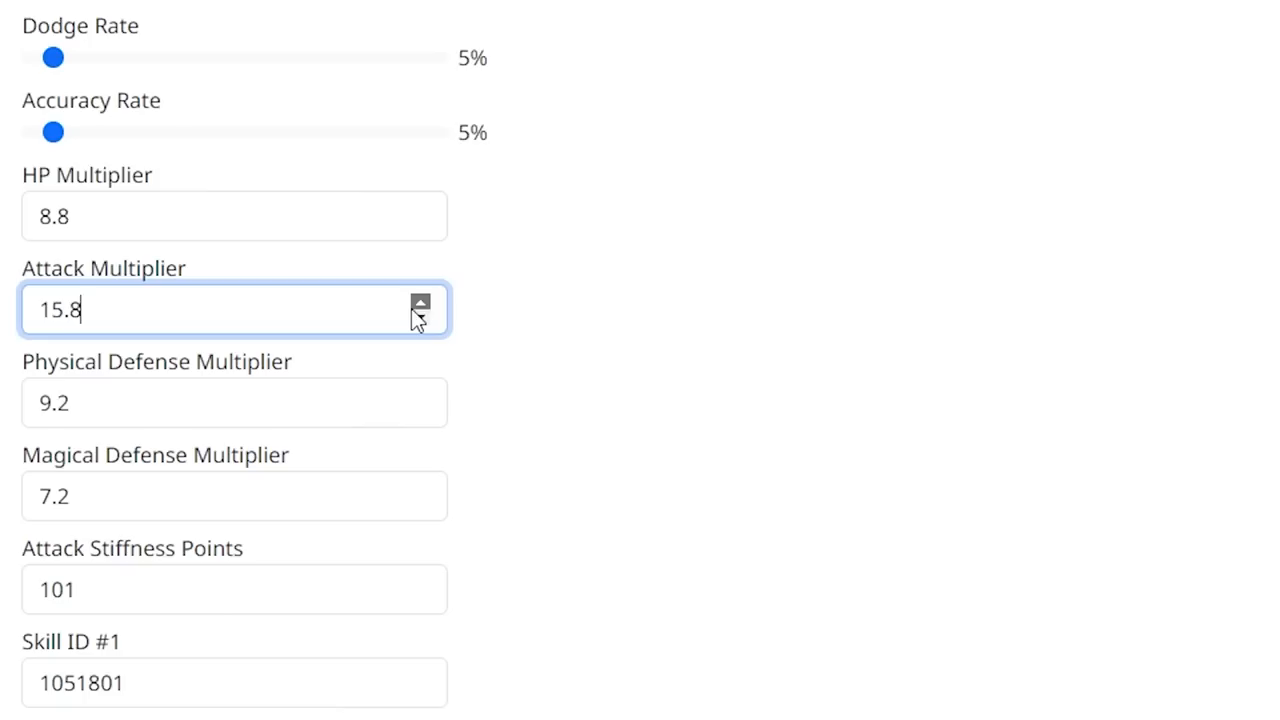
{"action": "left_click", "coordinate": [420, 302]}
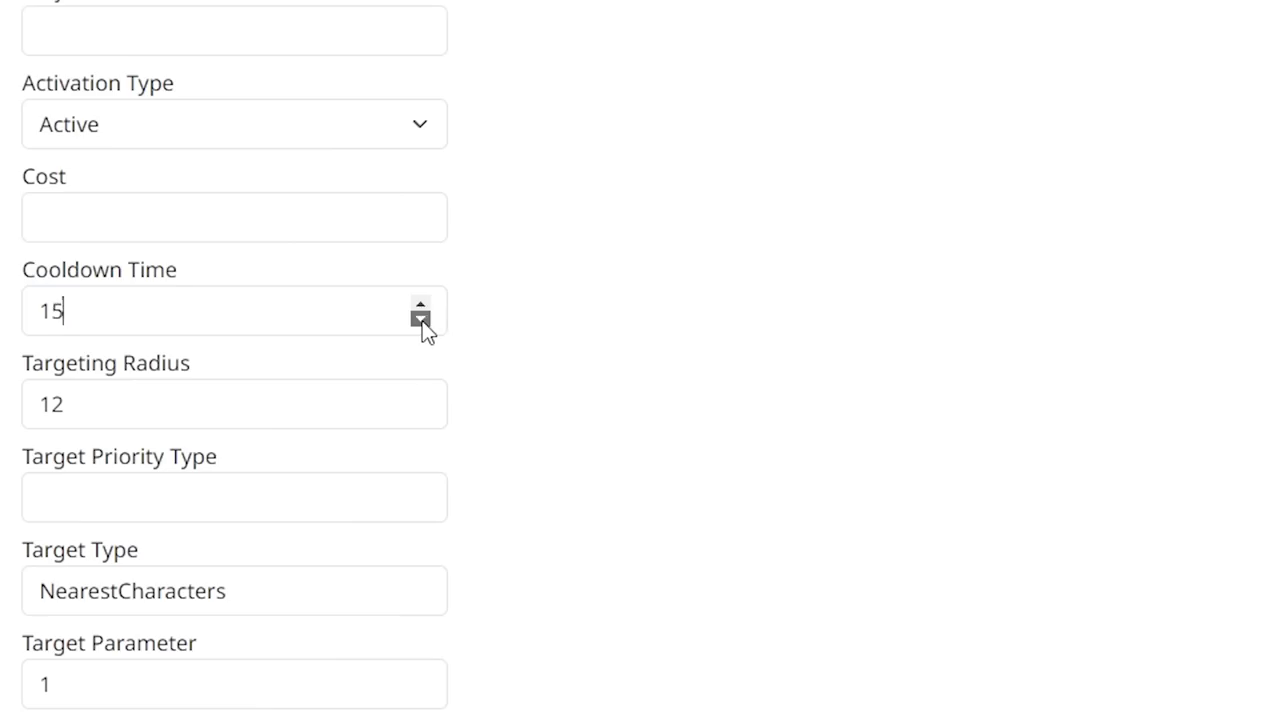
Step: Change the NearestCharacters skill's Cooldown Time from 15 to 4
{"action": "type", "text": "4000"}
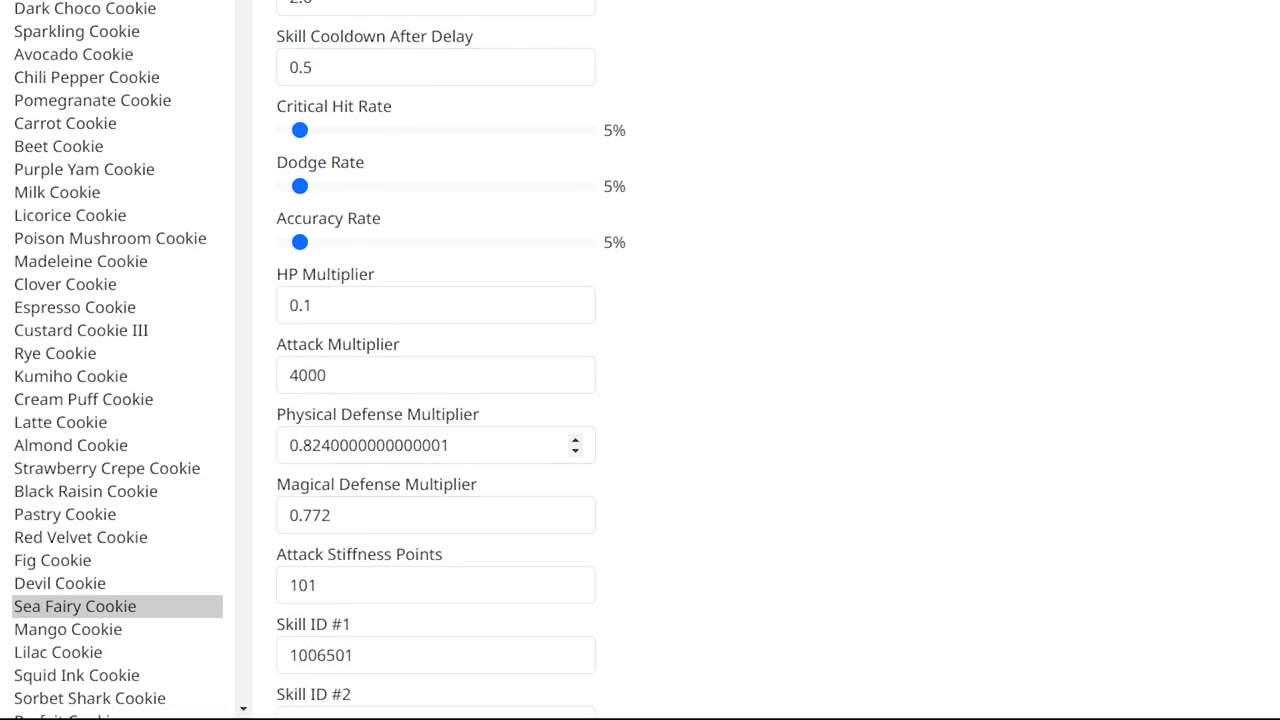
Step: Set Sea Fairy Cookie's skill Cooldown Time to 2 and Sight Radius to 15
{"action": "left_click", "coordinate": [436, 444]}
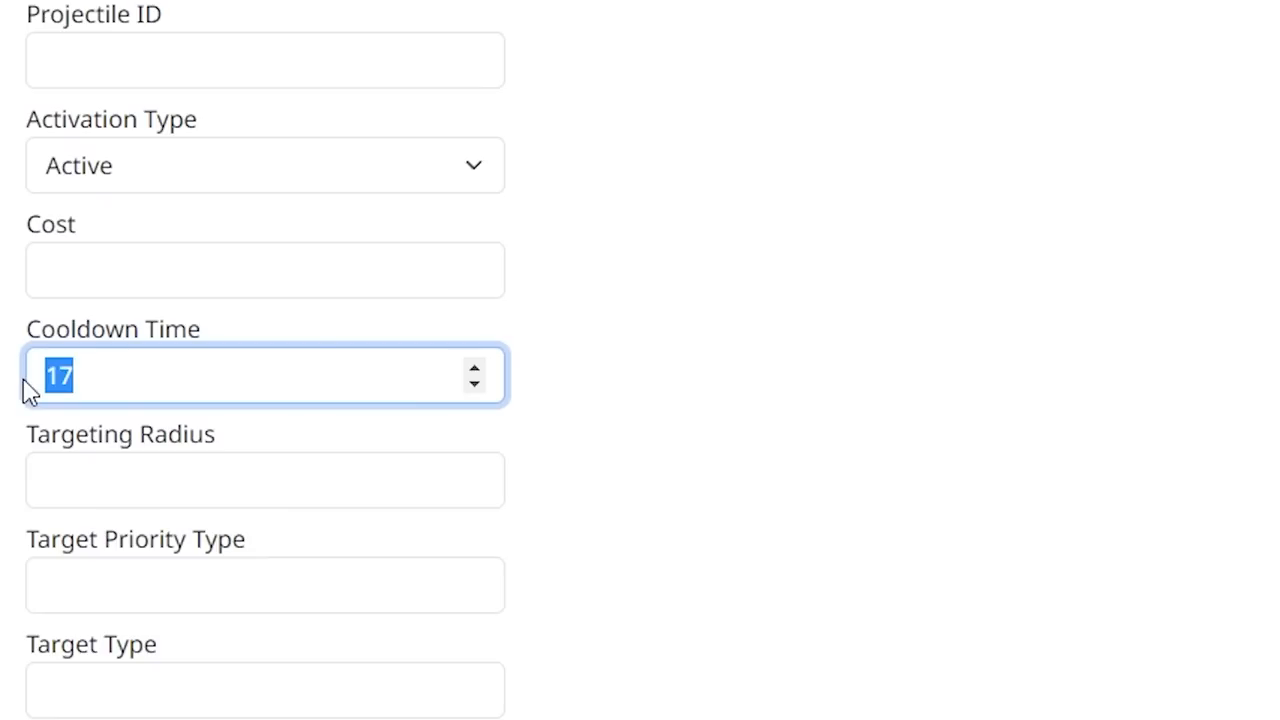
{"action": "type", "text": "2"}
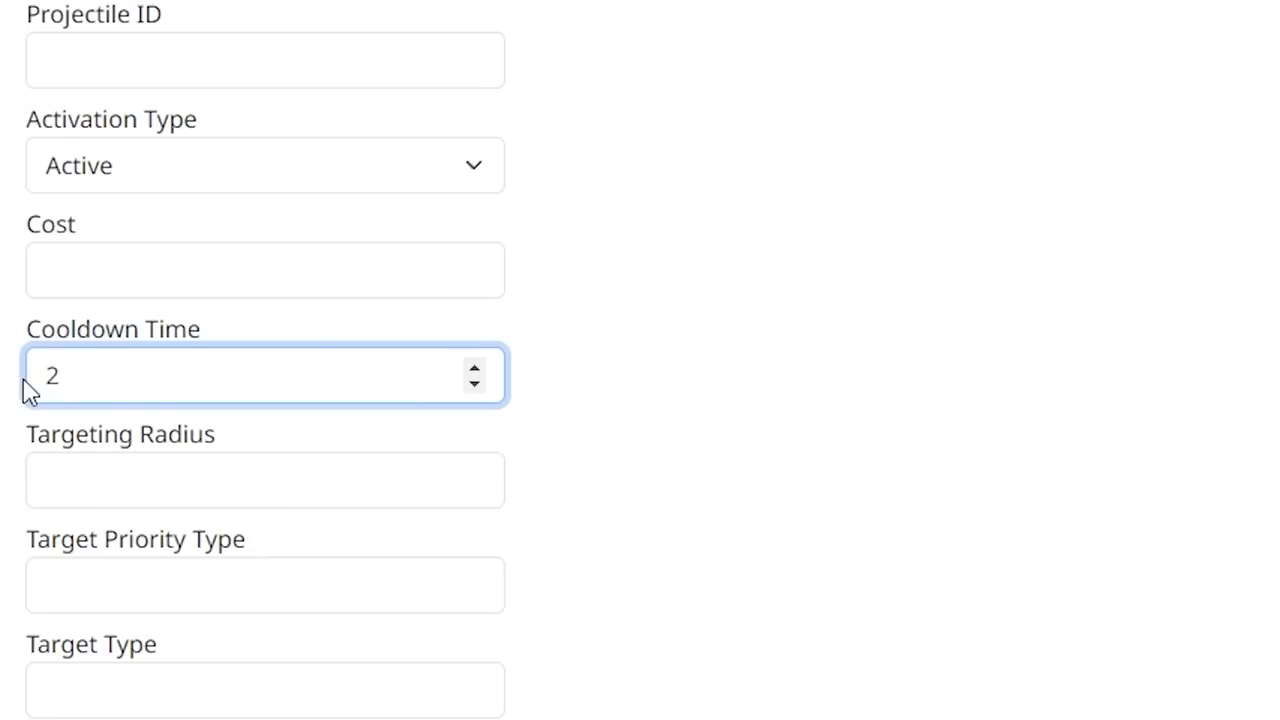
{"action": "scroll", "scroll_direction": "down", "scroll_amount": 3}
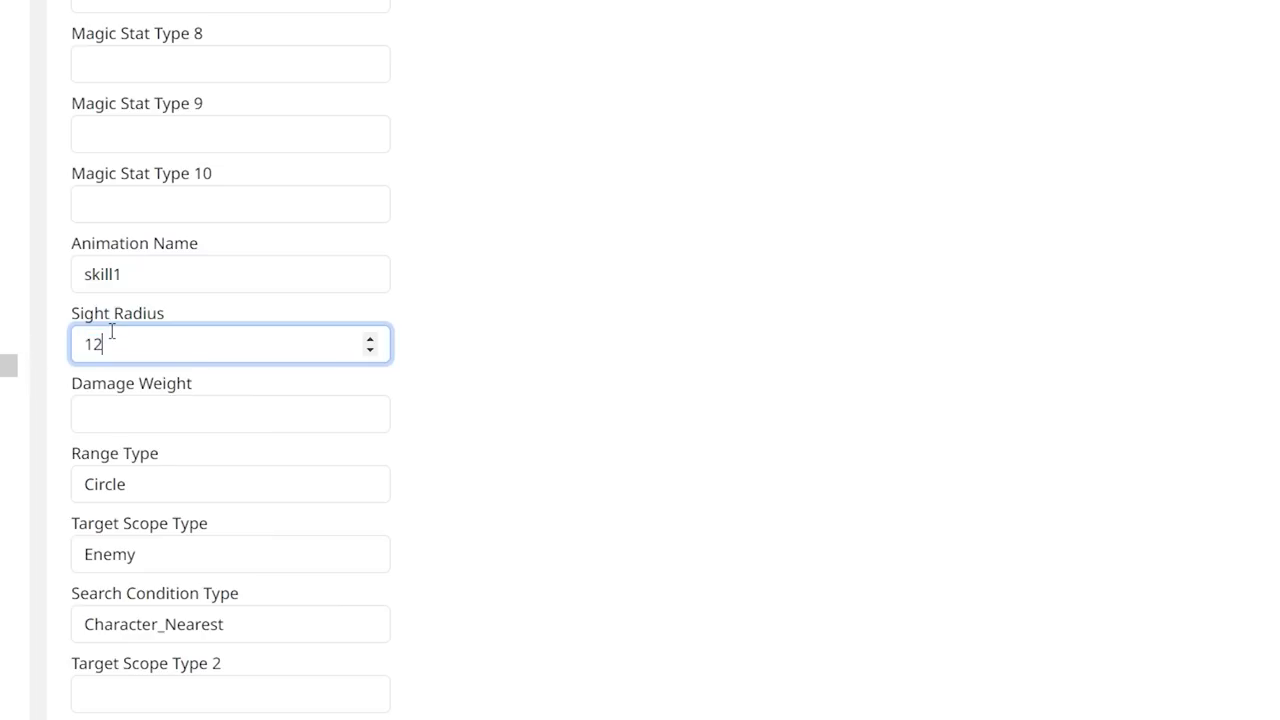
{"action": "type", "text": "15"}
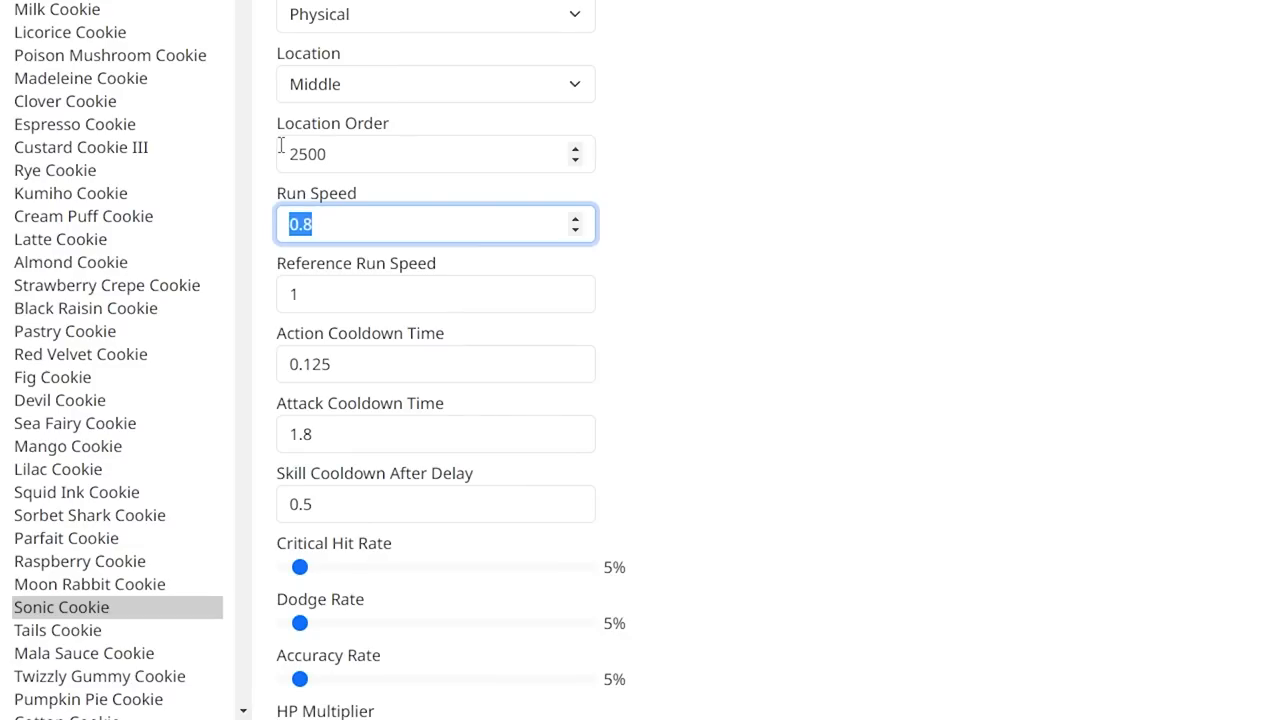
Step: Enter a new Attack Cooldown Time in the Battle Stats form and commit it
{"action": "type", "text": "6."}
{"action": "left_click", "coordinate": [436, 434]}
{"action": "type", "text": "0.18"}
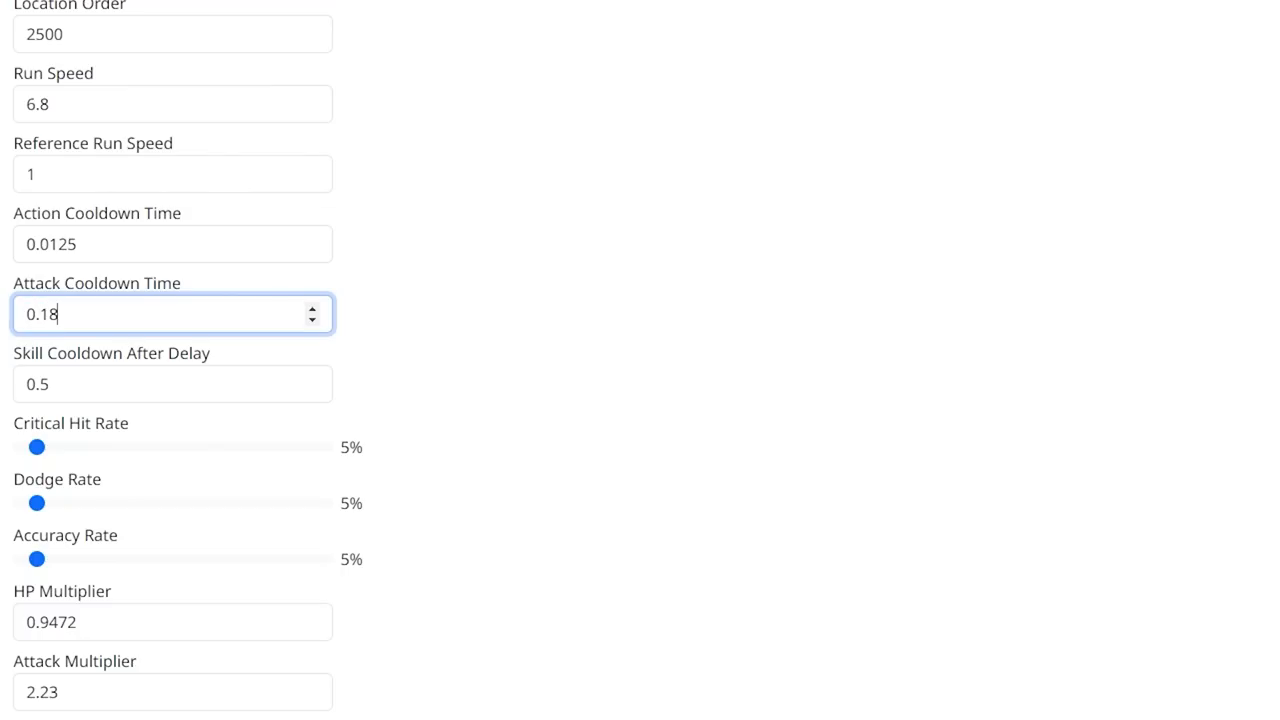
{"action": "left_click", "coordinate": [98, 12]}
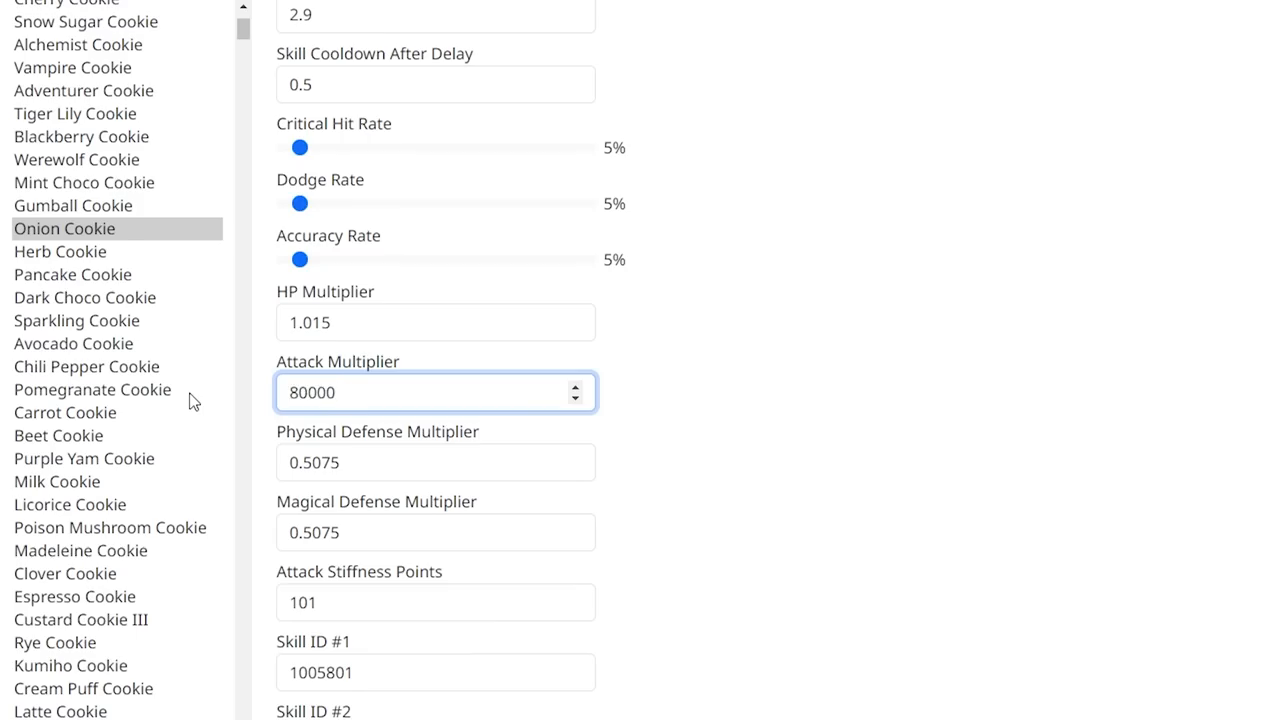
Step: Commit Onion Cookie's Attack Multiplier of 80000 and move on to test it
{"action": "left_click", "coordinate": [724, 420]}
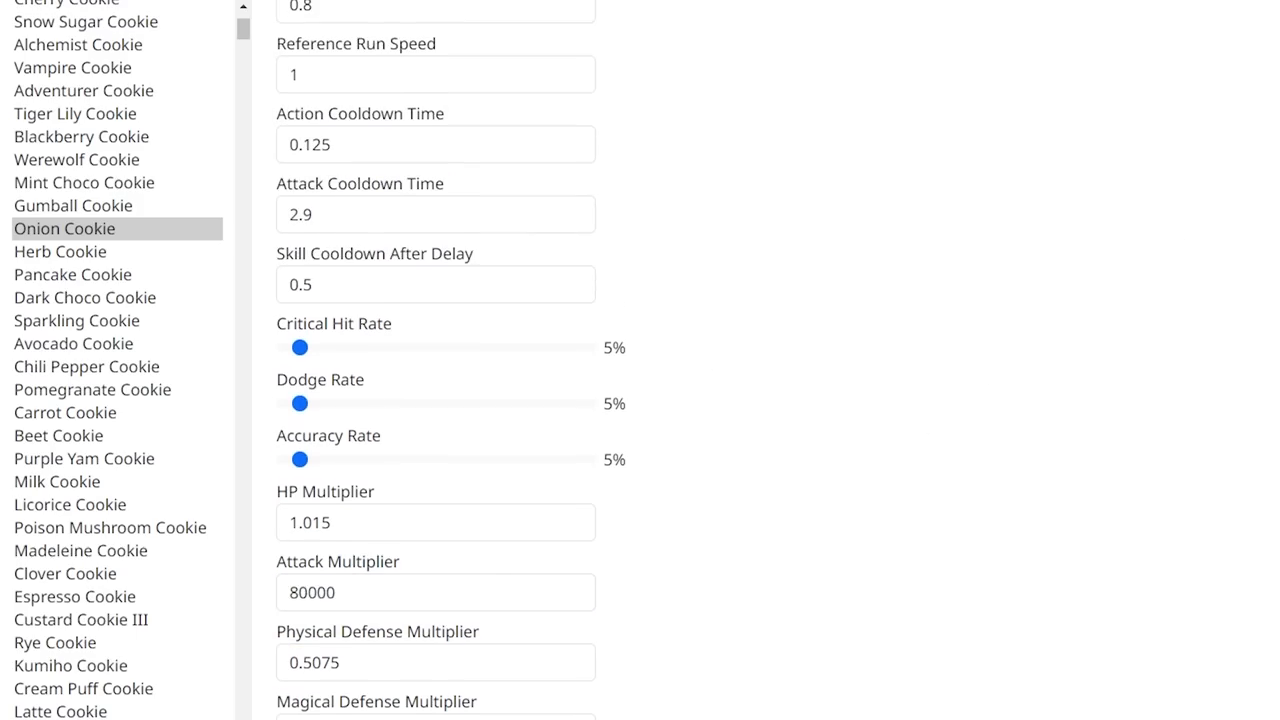
{"action": "left_click", "coordinate": [64, 228]}
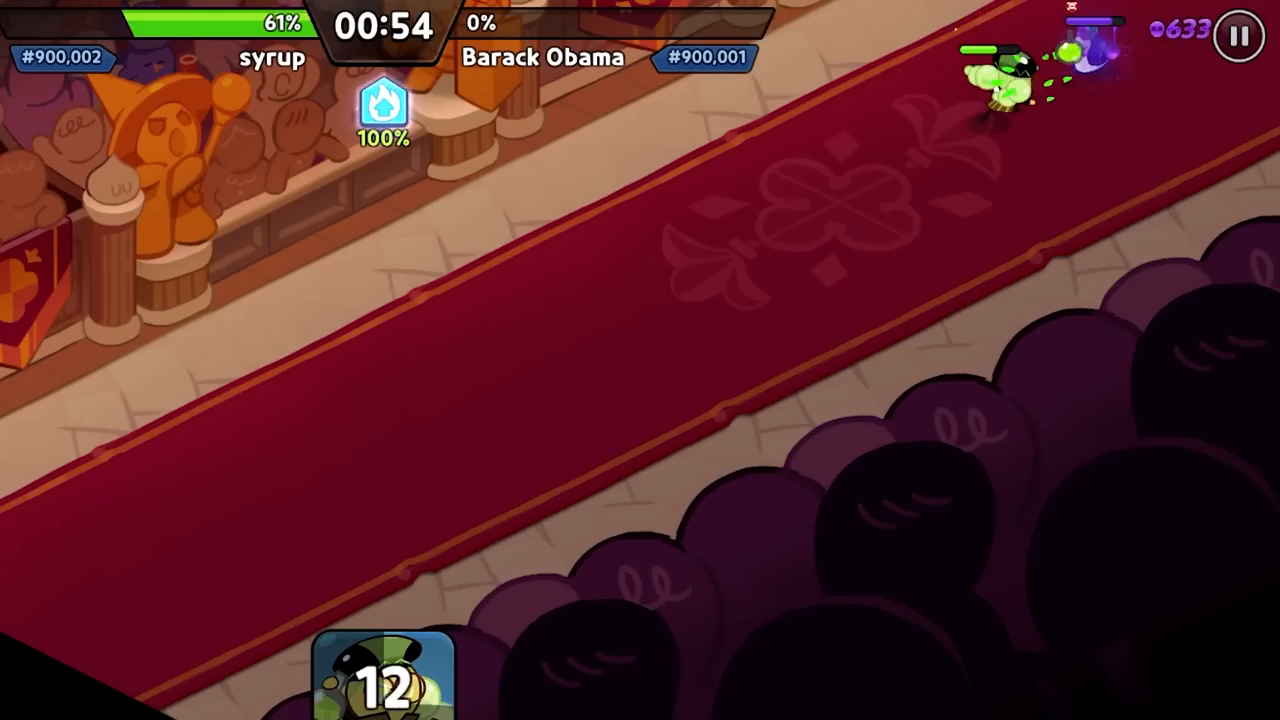
Step: Leave the arena battle with the opponent at 0% and return to the editor
{"action": "left_click", "coordinate": [1238, 36]}
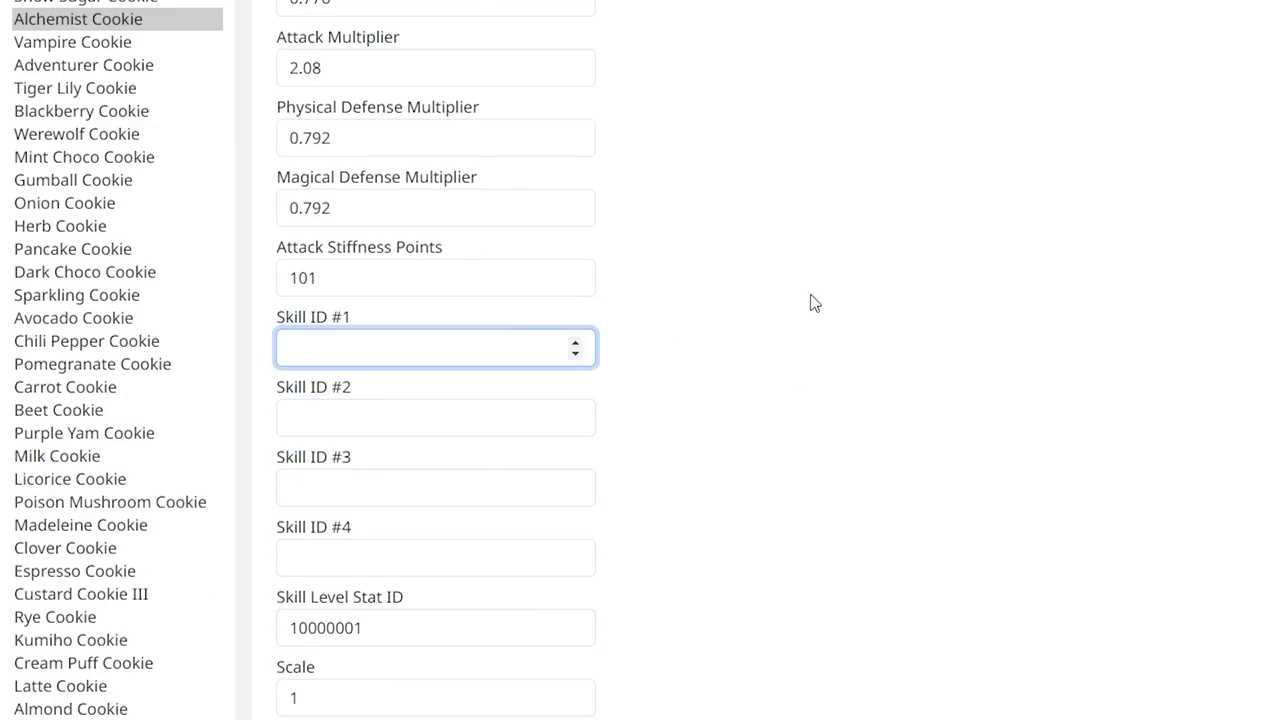
Step: Give Alchemist Cookie Skill ID #1 104321 and Skill ID #2 104323
{"action": "type", "text": "104321"}
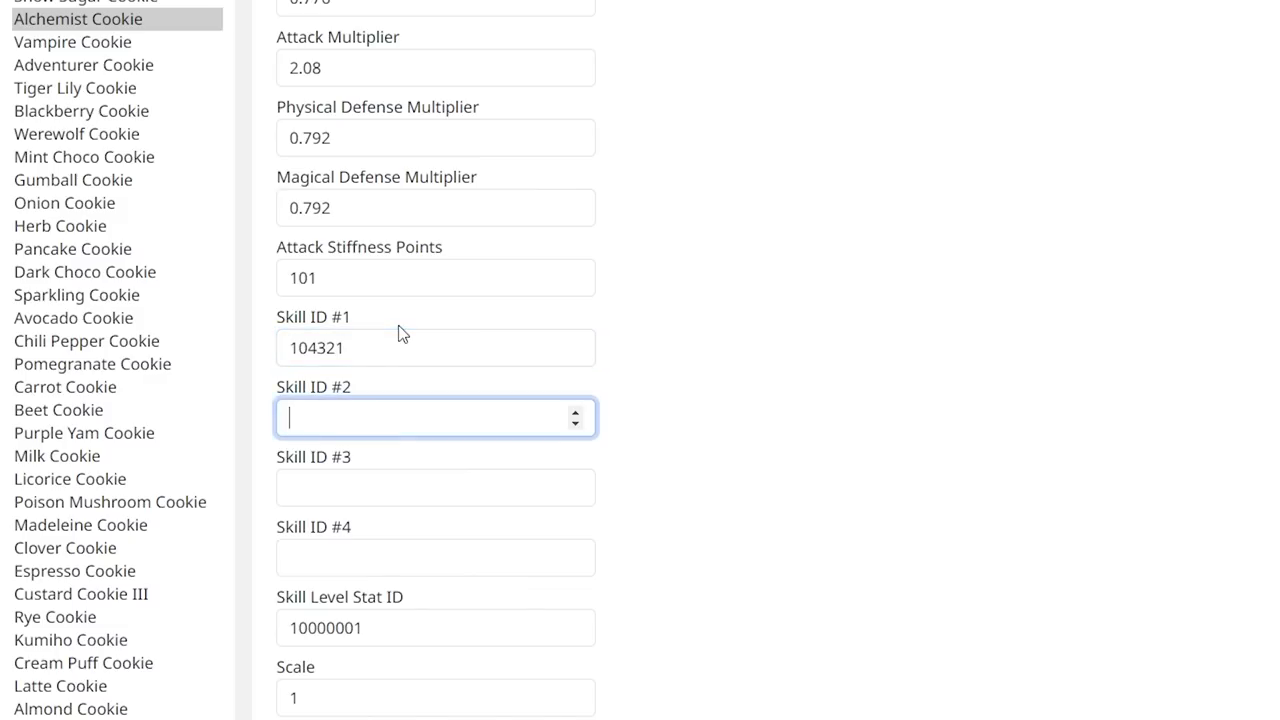
{"action": "type", "text": "104323"}
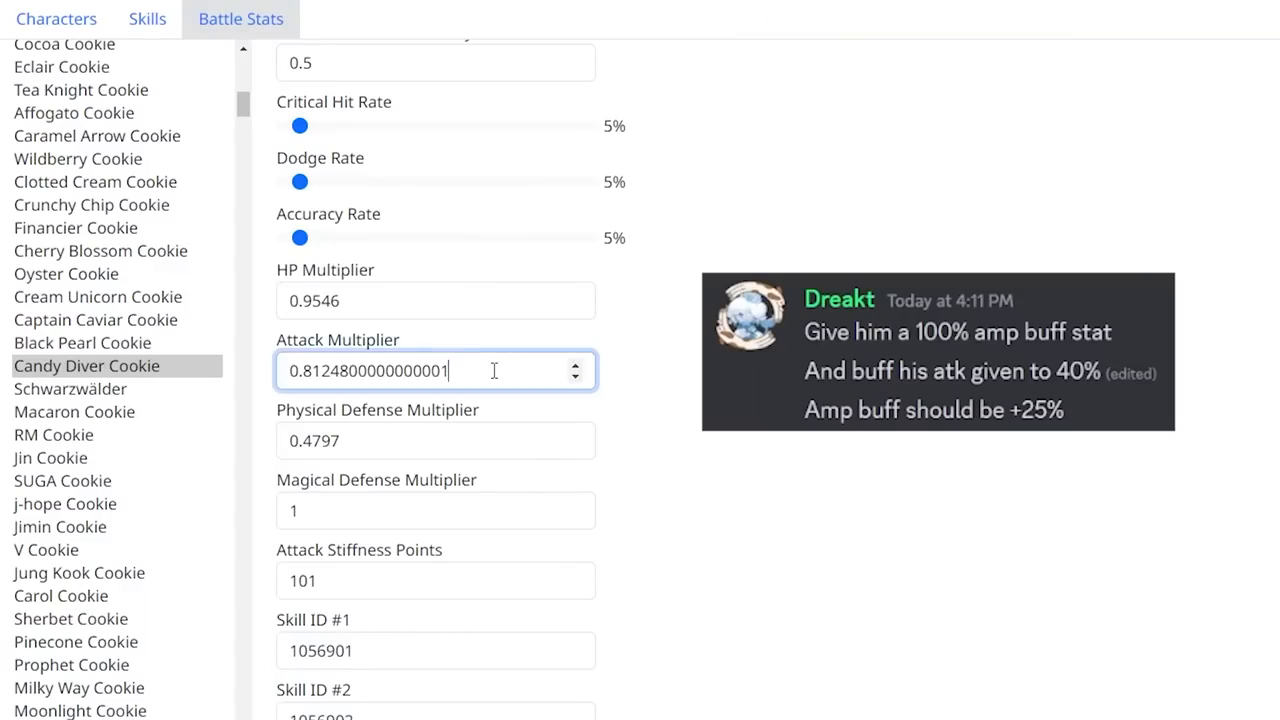
Step: Set Candy Diver Cookie's Attack Multiplier to 1.4
{"action": "type", "text": "1.4"}
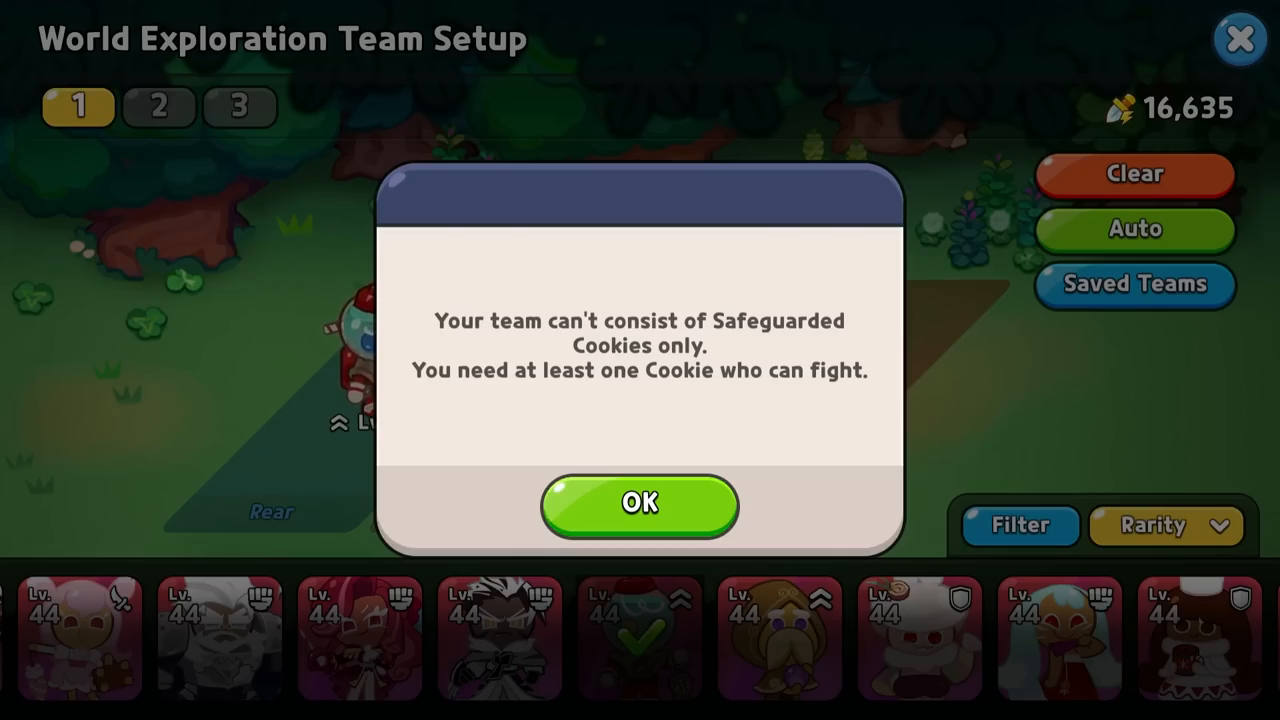
{"action": "left_click", "coordinate": [640, 504]}
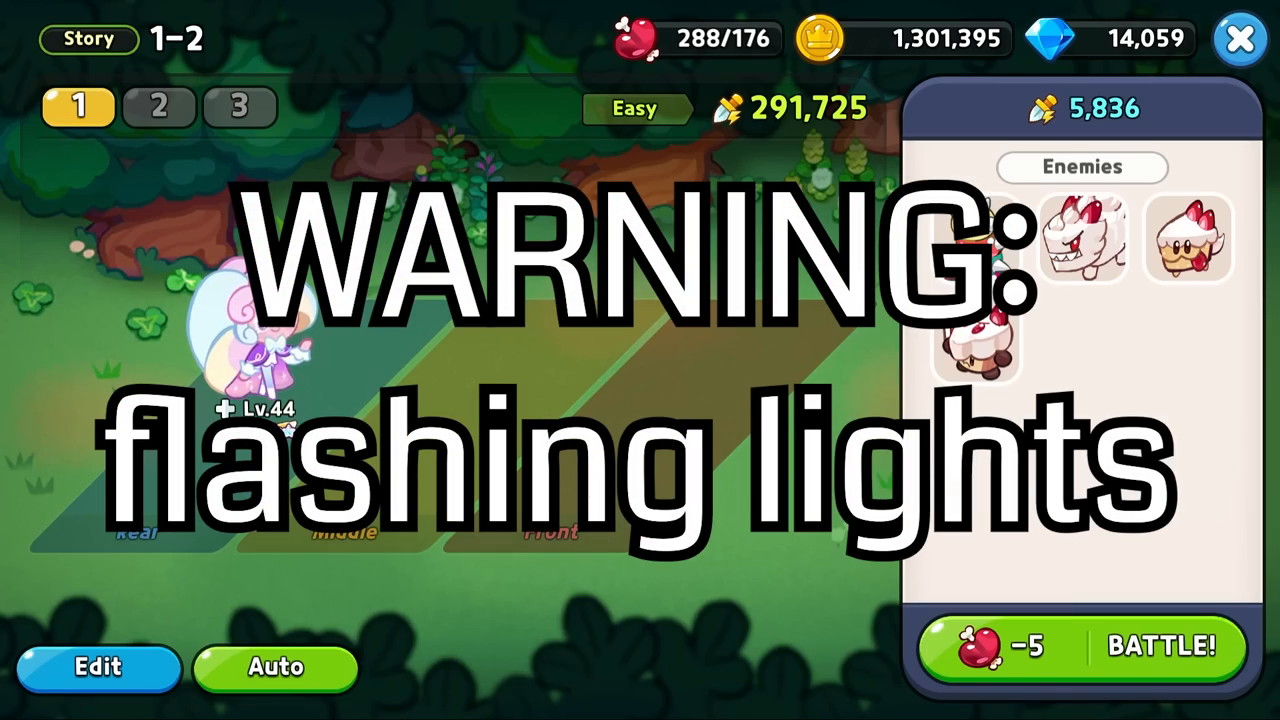
Step: Start the Story 1-2 stage battle with the team of five identical cookies
{"action": "left_click", "coordinate": [1168, 648]}
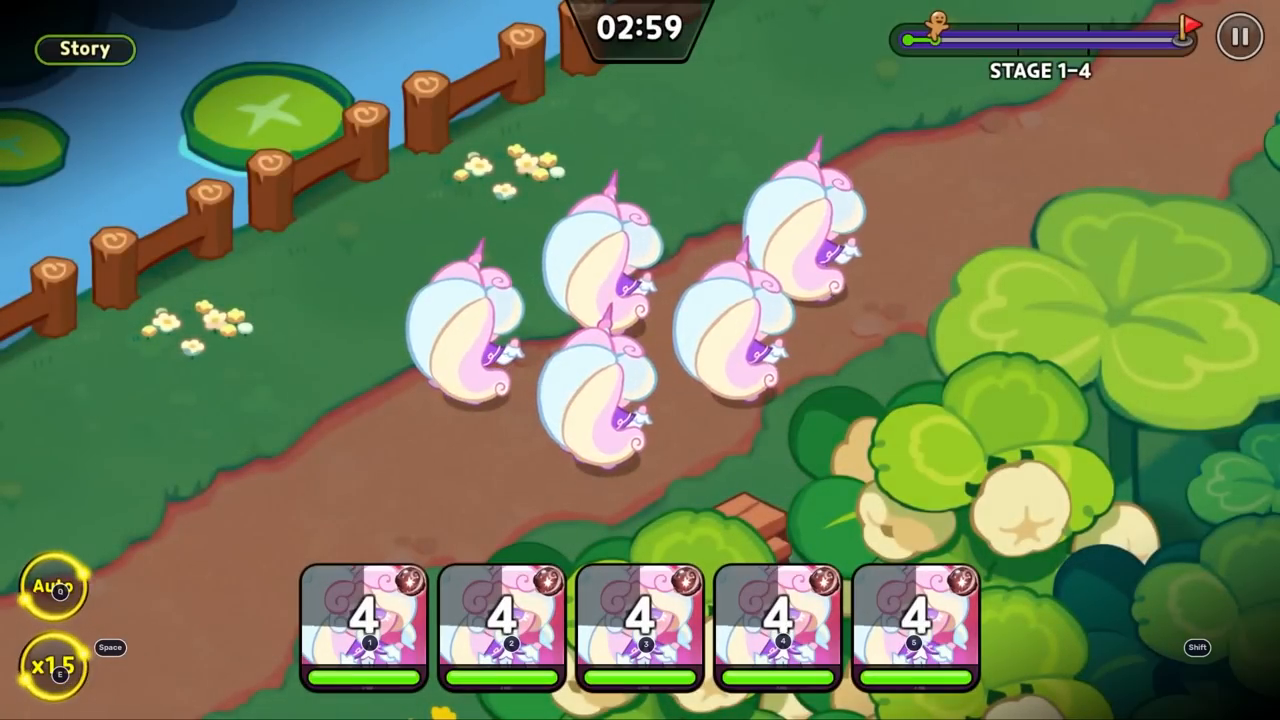